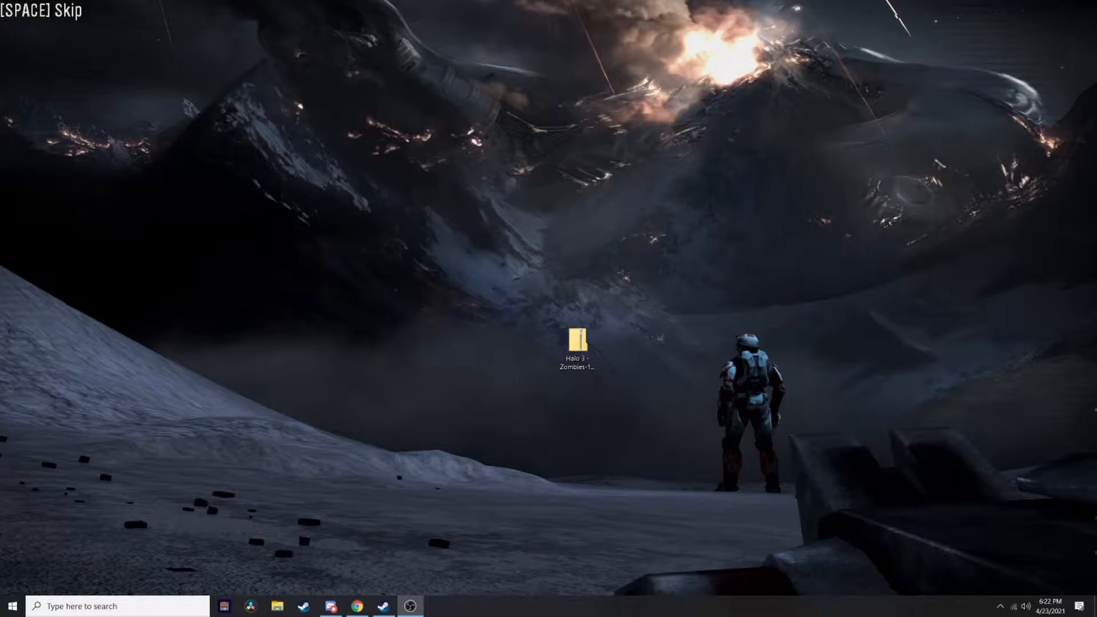
Step: Switch from the Nexus Mods browser to the Steam library and bring up options for Halo: The Master Chief Collection
left_click(577, 342)
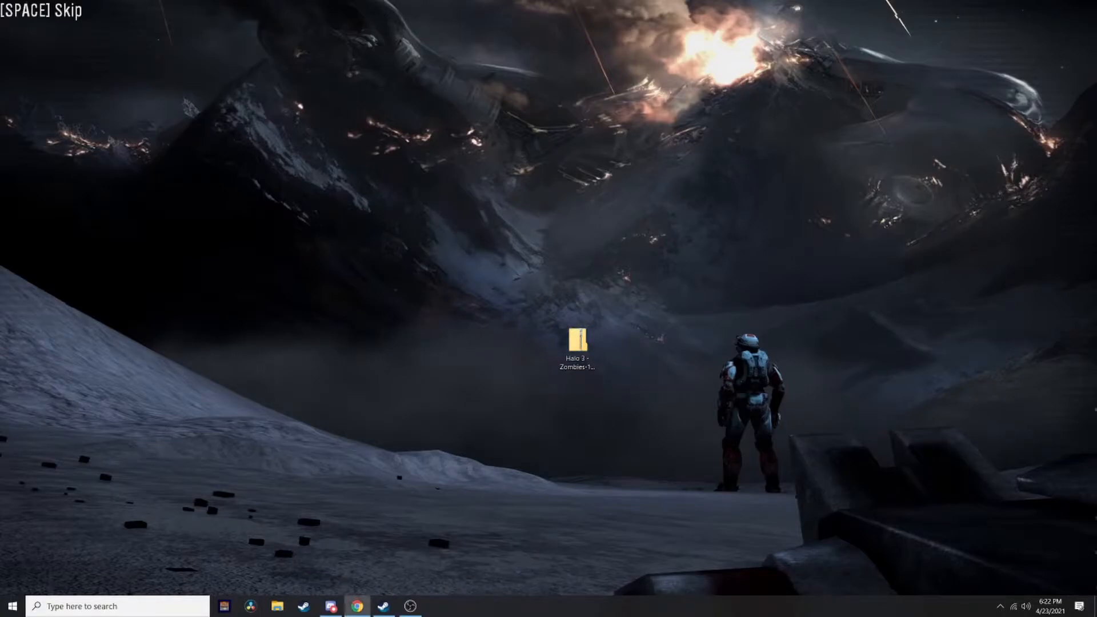
left_click(357, 606)
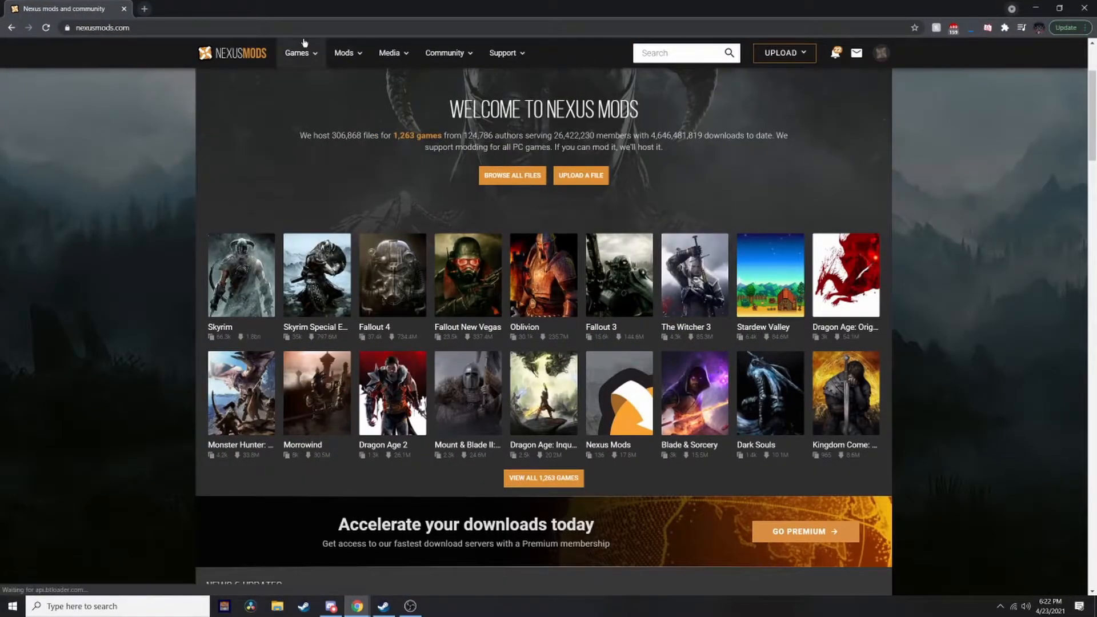
left_click(299, 53)
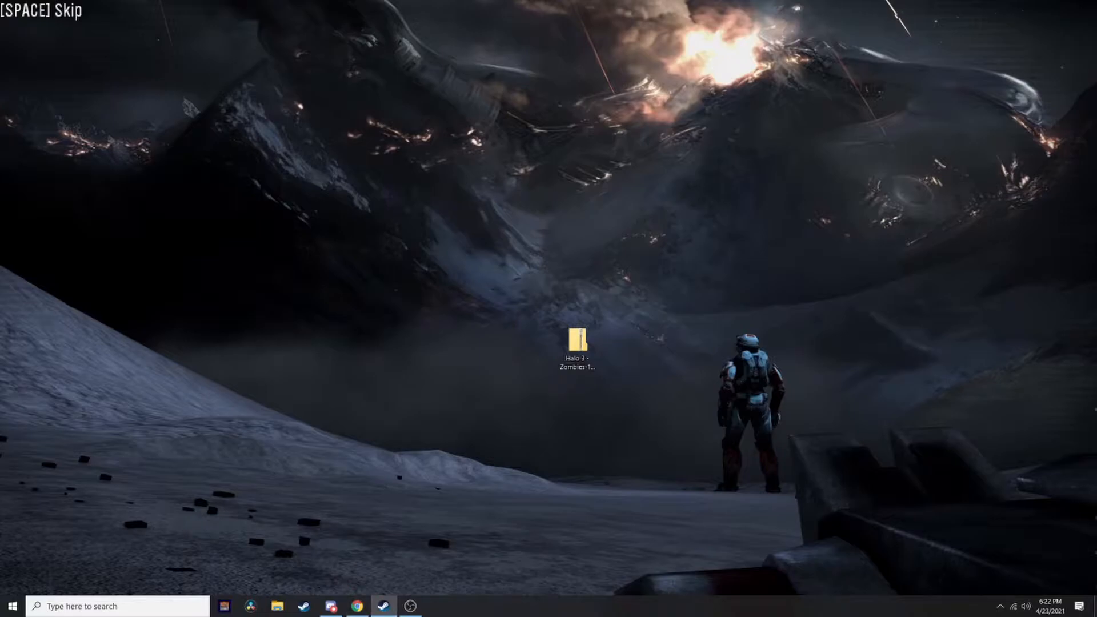
left_click(383, 606)
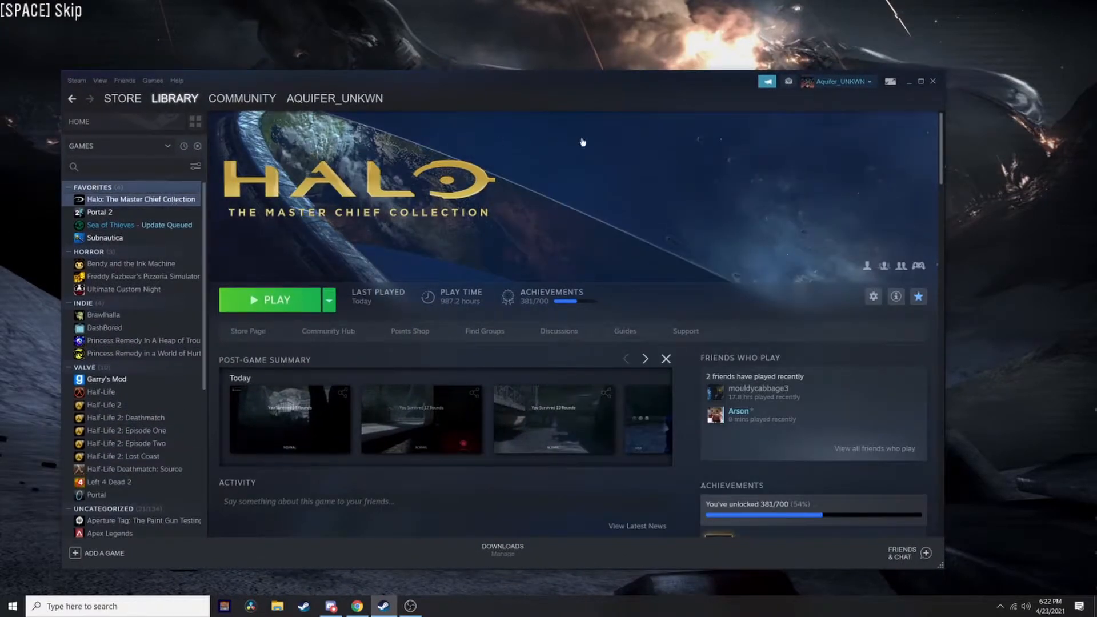
mouse_move(159, 206)
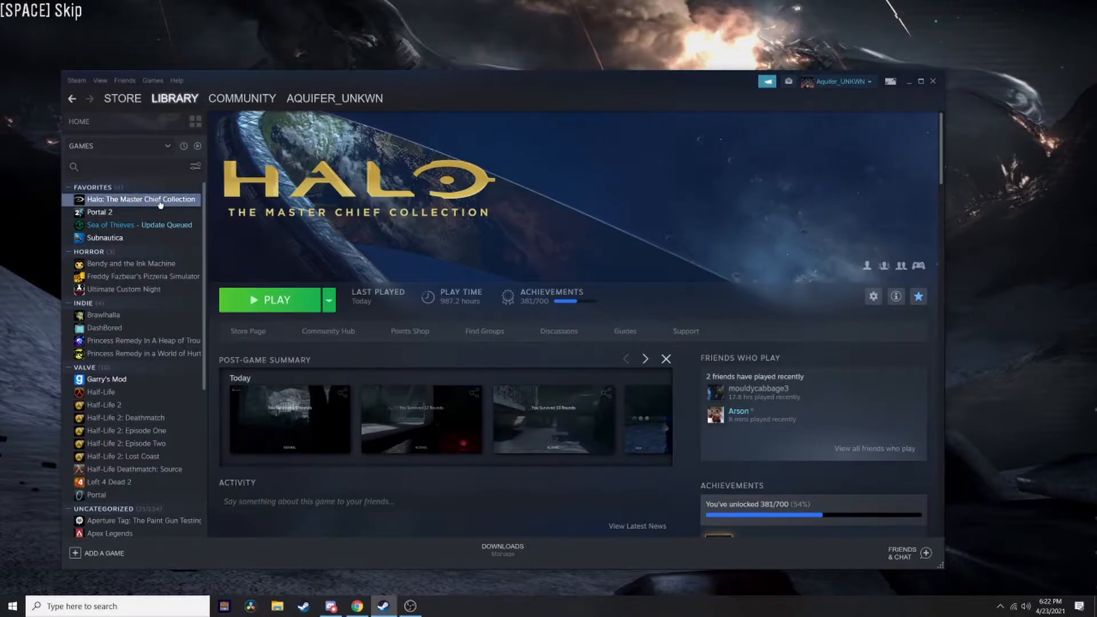
right_click(124, 199)
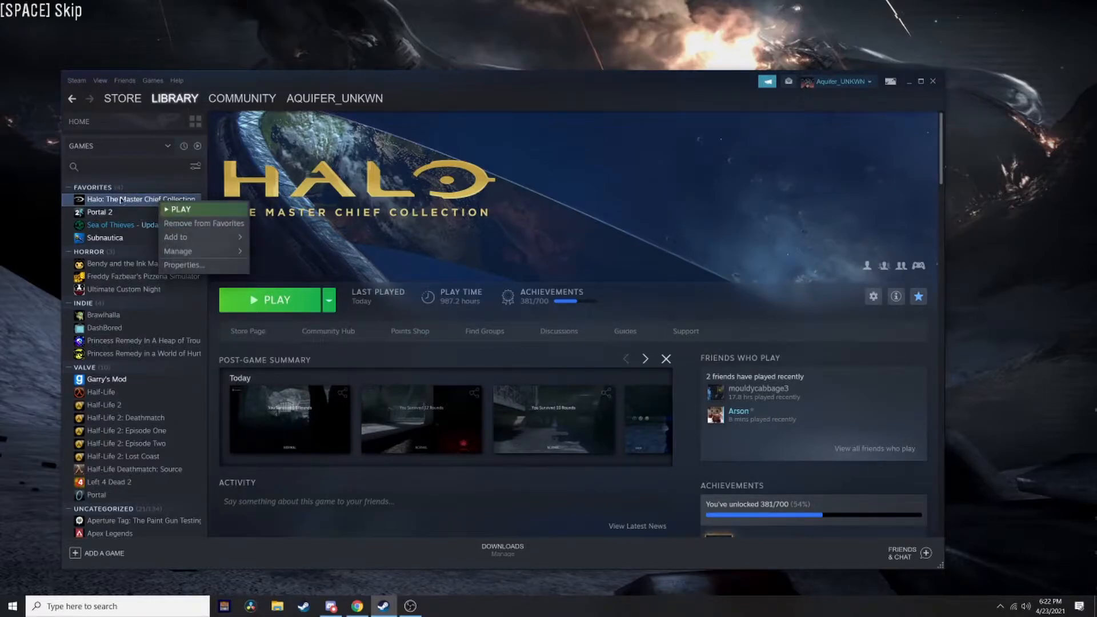
mouse_move(177, 250)
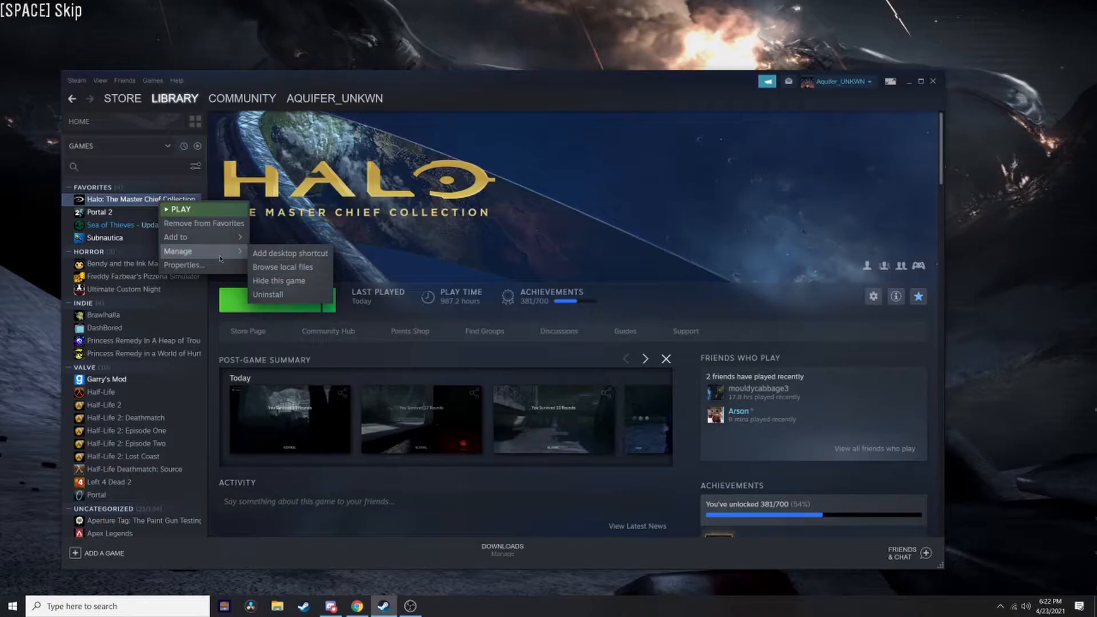
mouse_move(284, 267)
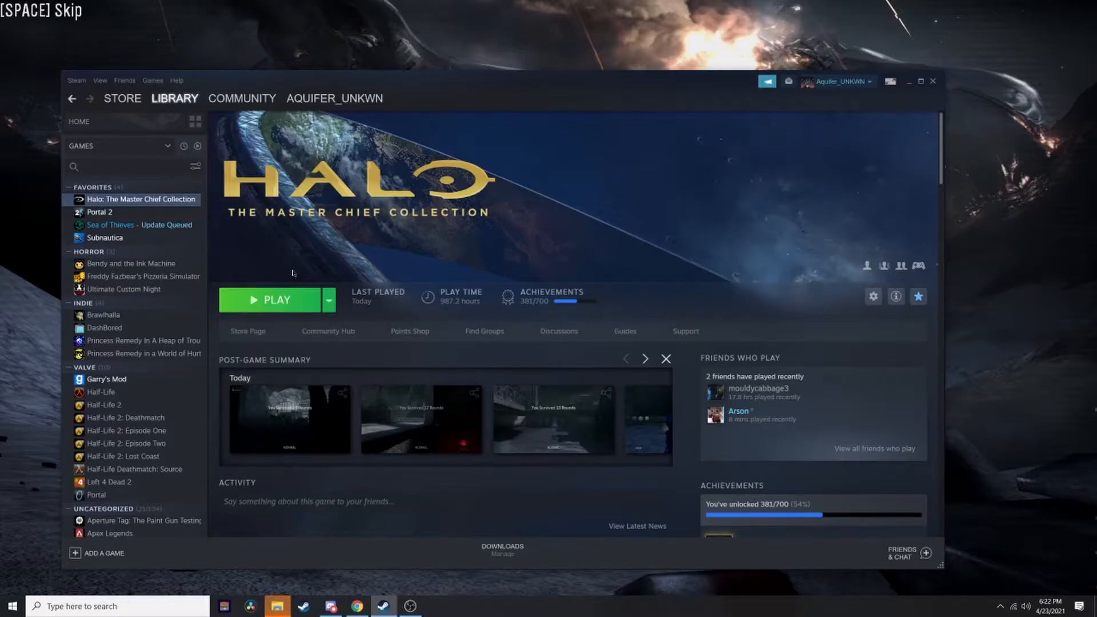
mouse_move(153, 594)
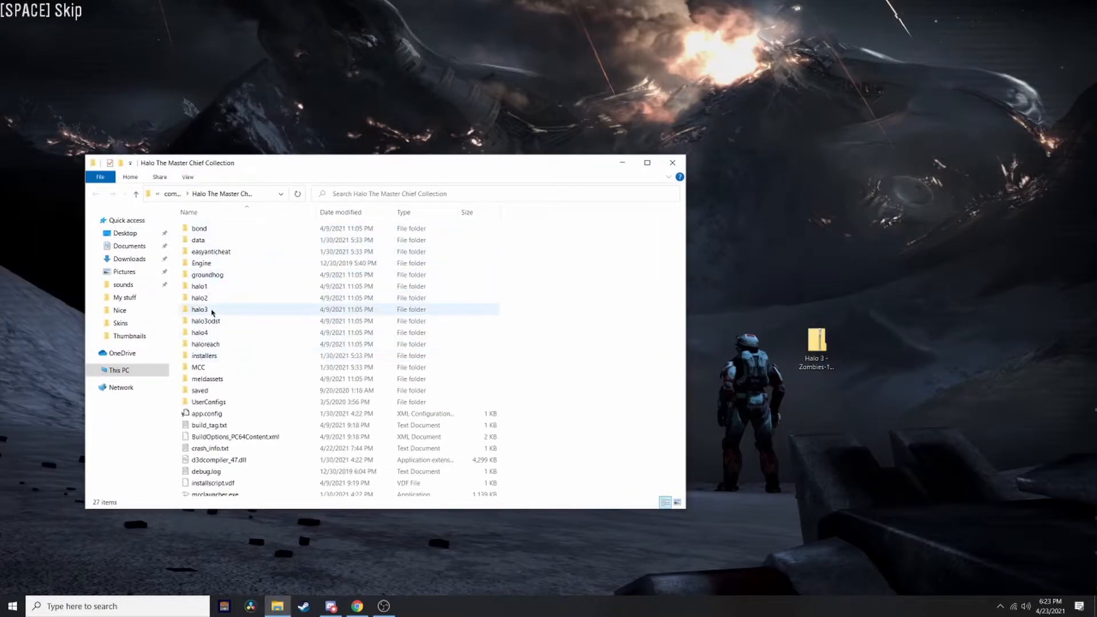
Step: Navigate into halo3\maps, with the Zombies mod archive's maps folder showing 010_jungle.map beside it
double_click(199, 309)
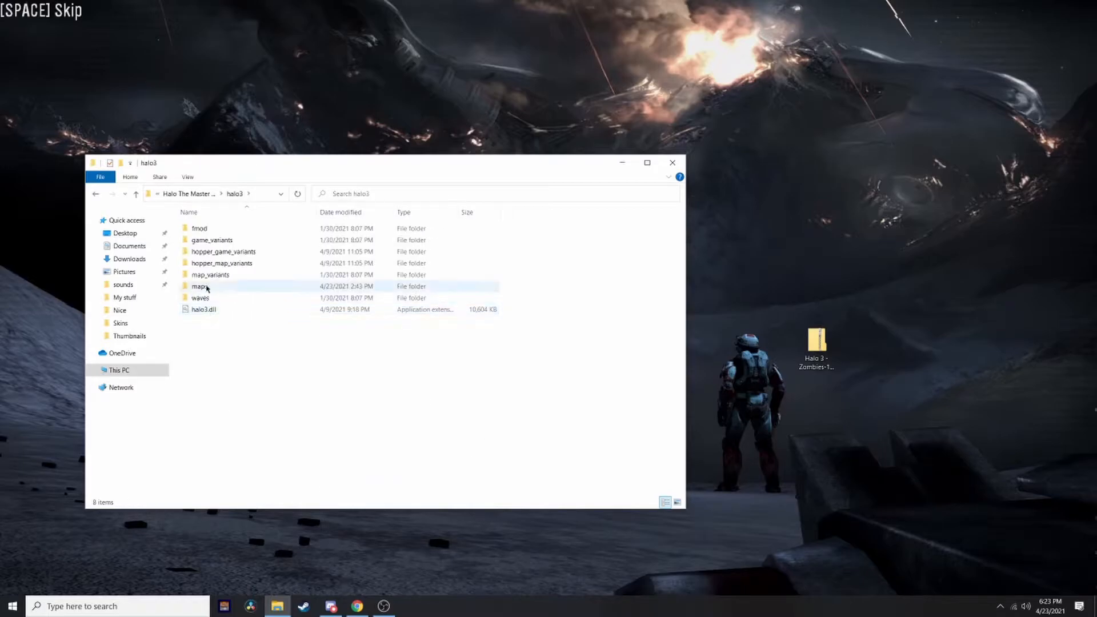
double_click(197, 285)
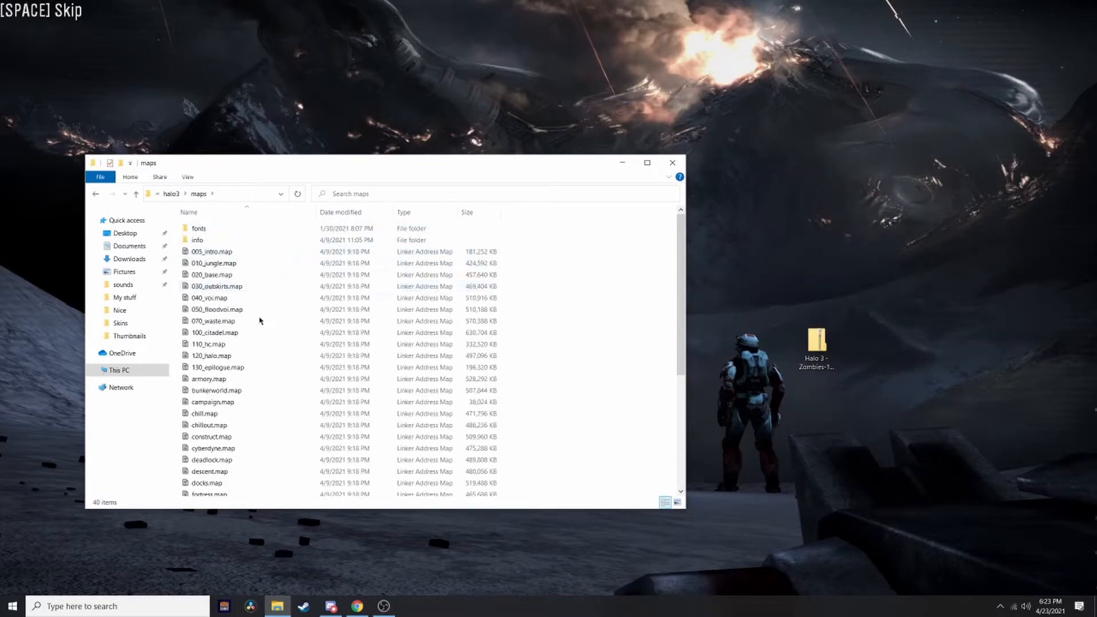
left_click(816, 343)
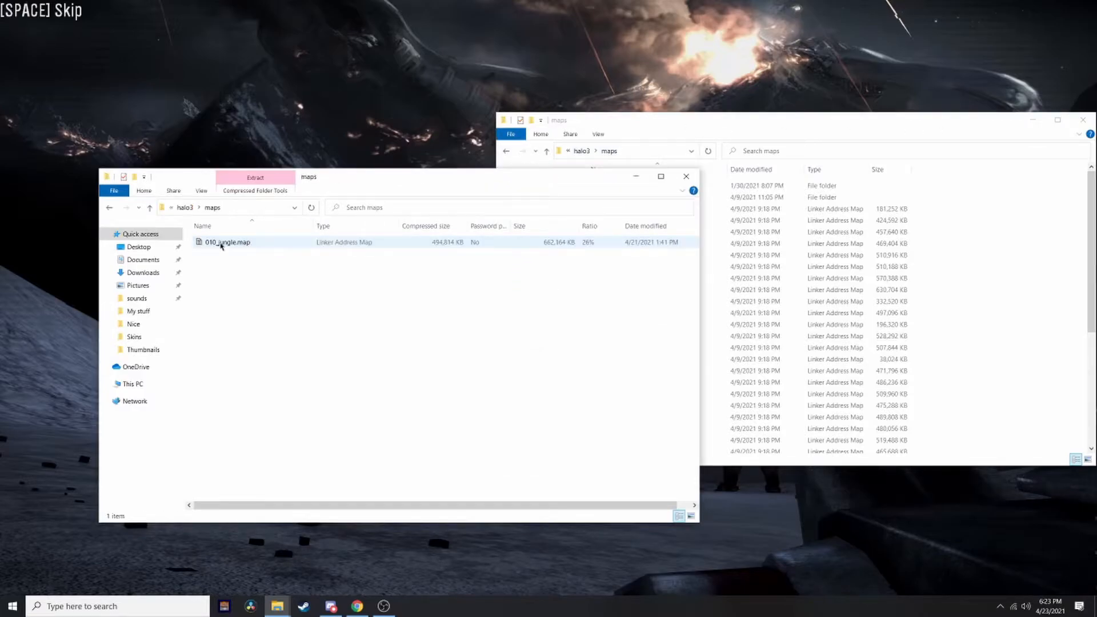
Step: Move the game's original 010_jungle.map from the halo3 maps folder onto the desktop
left_click(224, 243)
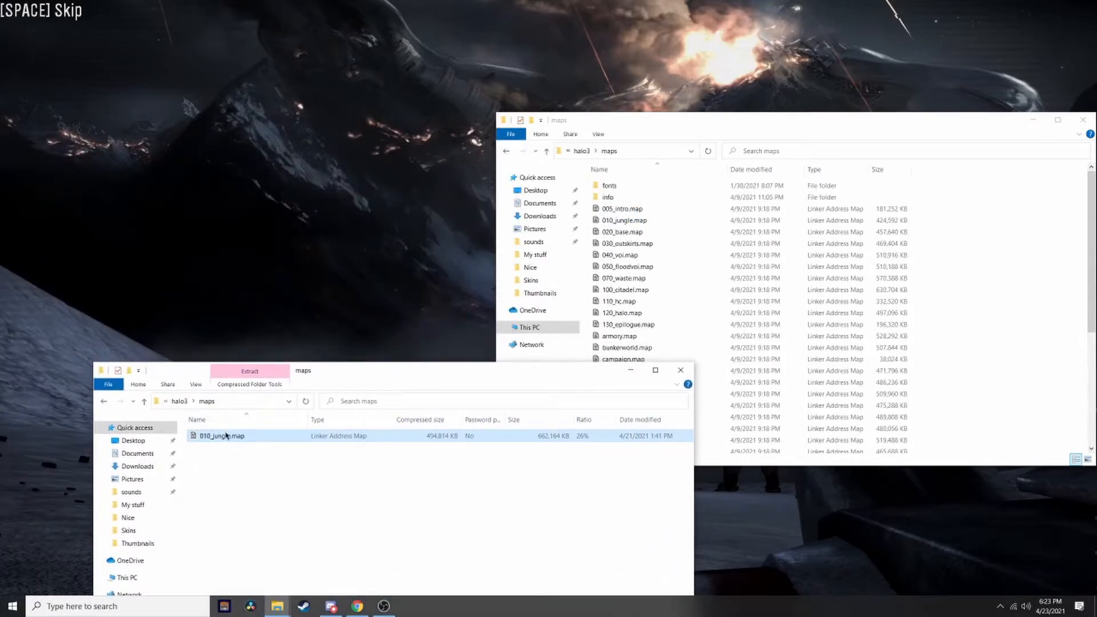
left_click_drag(221, 436, 623, 251)
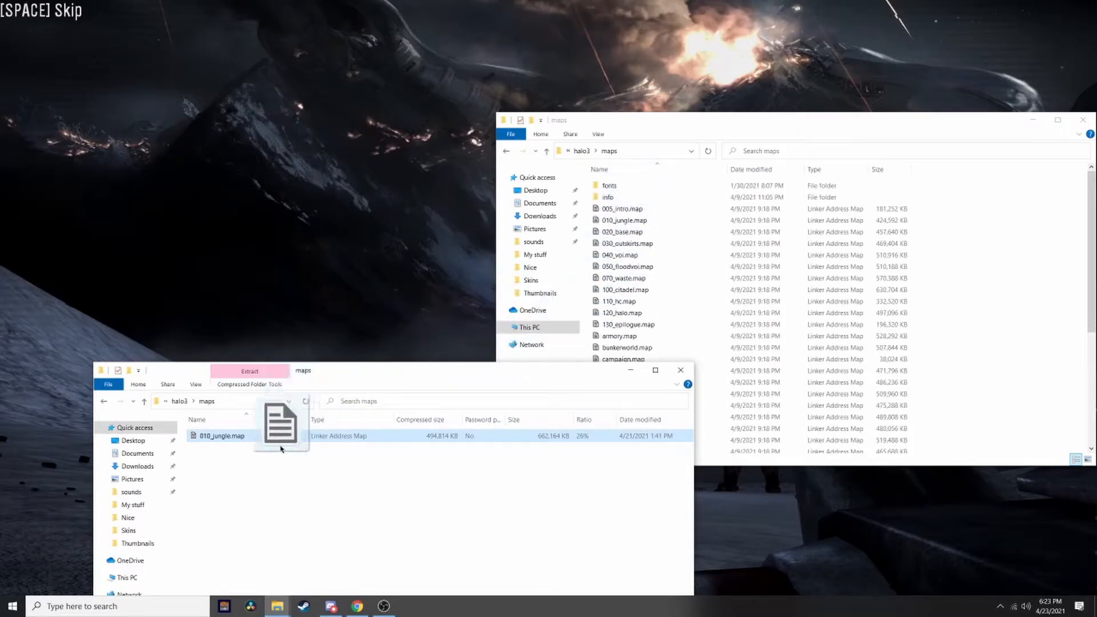
left_click_drag(280, 434, 621, 196)
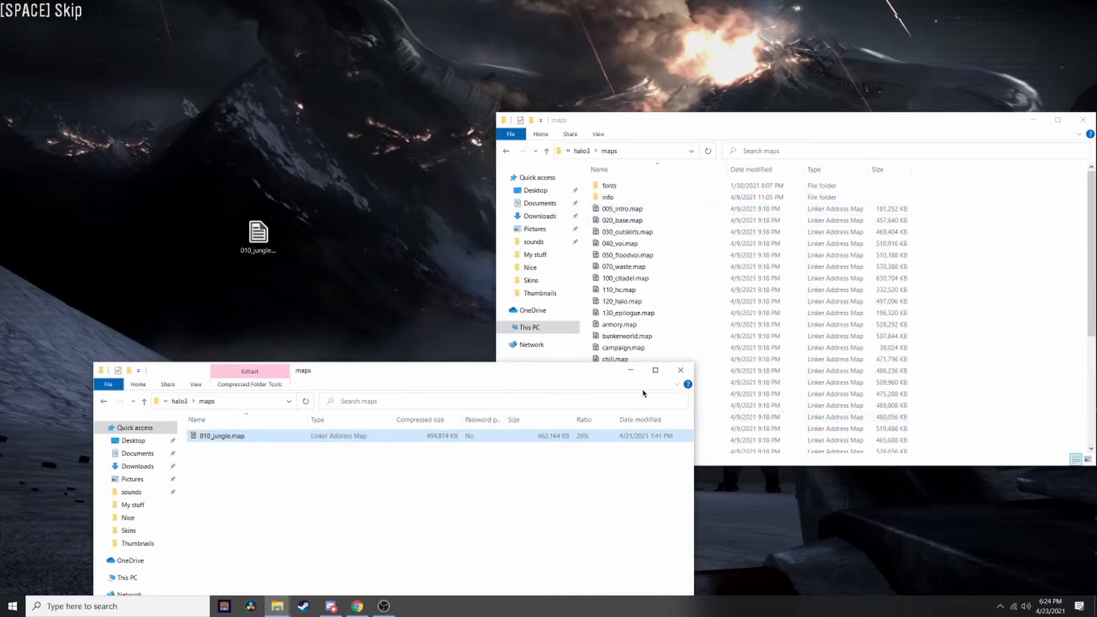
Step: Close the mod archive's maps window and the Halo 3 maps folder
left_click(680, 371)
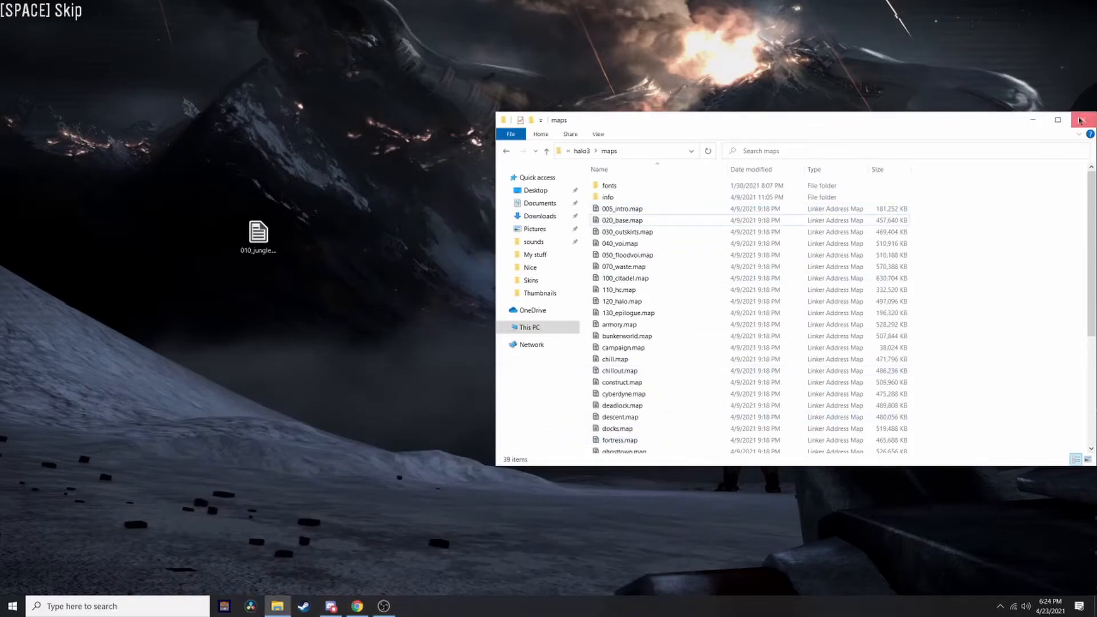
left_click(1081, 119)
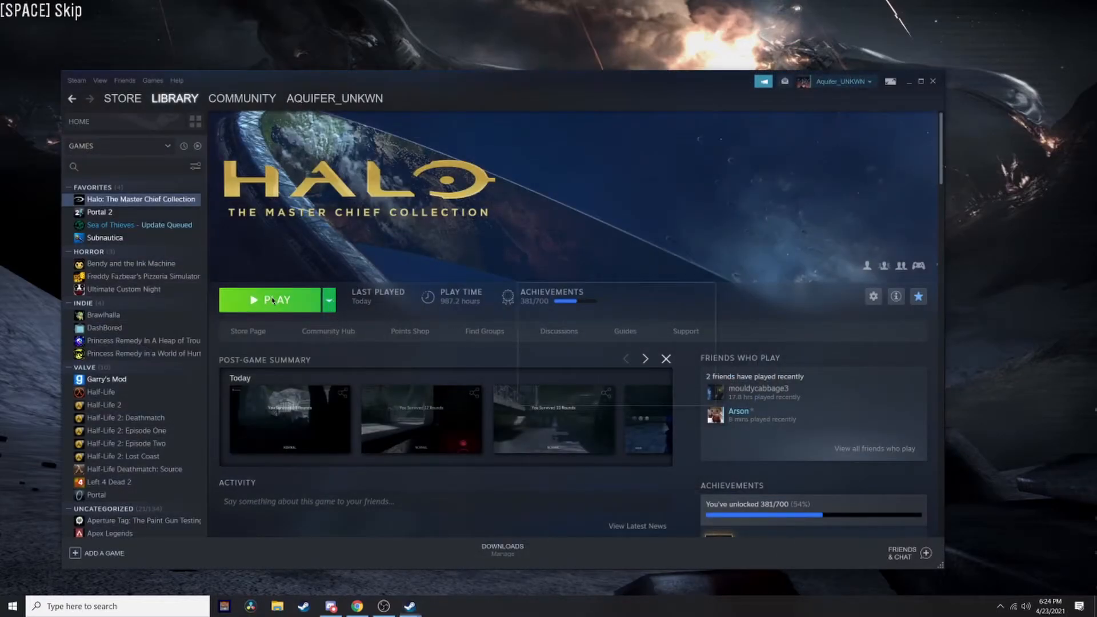
Step: Launch Halo: MCC with the 'Anti-Cheat Disabled (Mods and Li...)' option
left_click(270, 300)
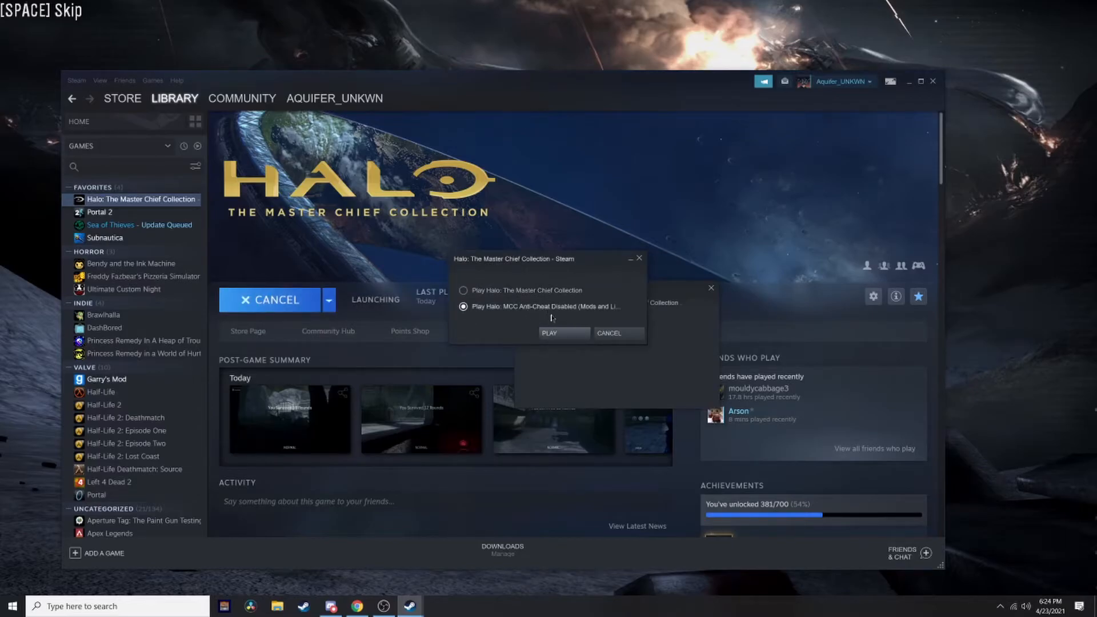
left_click(563, 333)
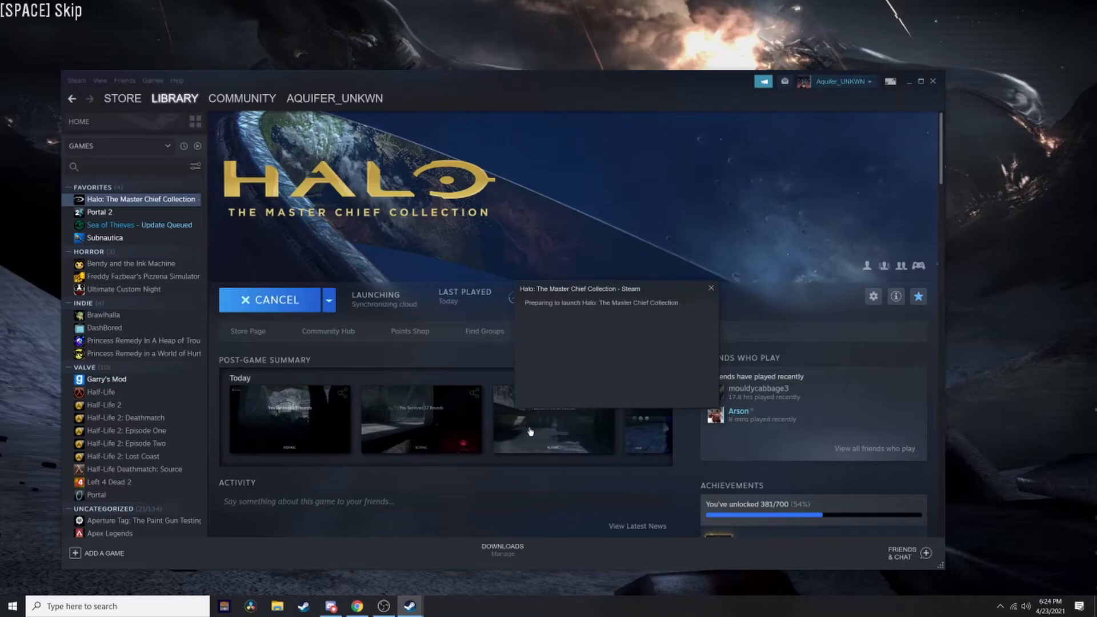
mouse_move(816, 181)
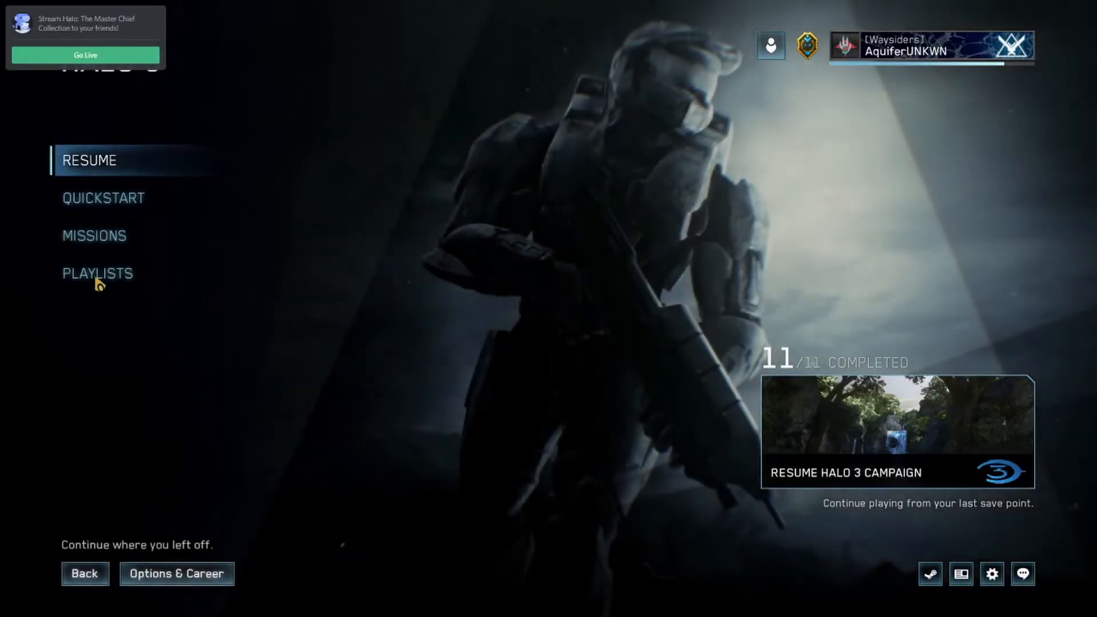
Step: Start the Halo 3 Sierra 117 mission, accepting the loss of saved mission progress
left_click(93, 235)
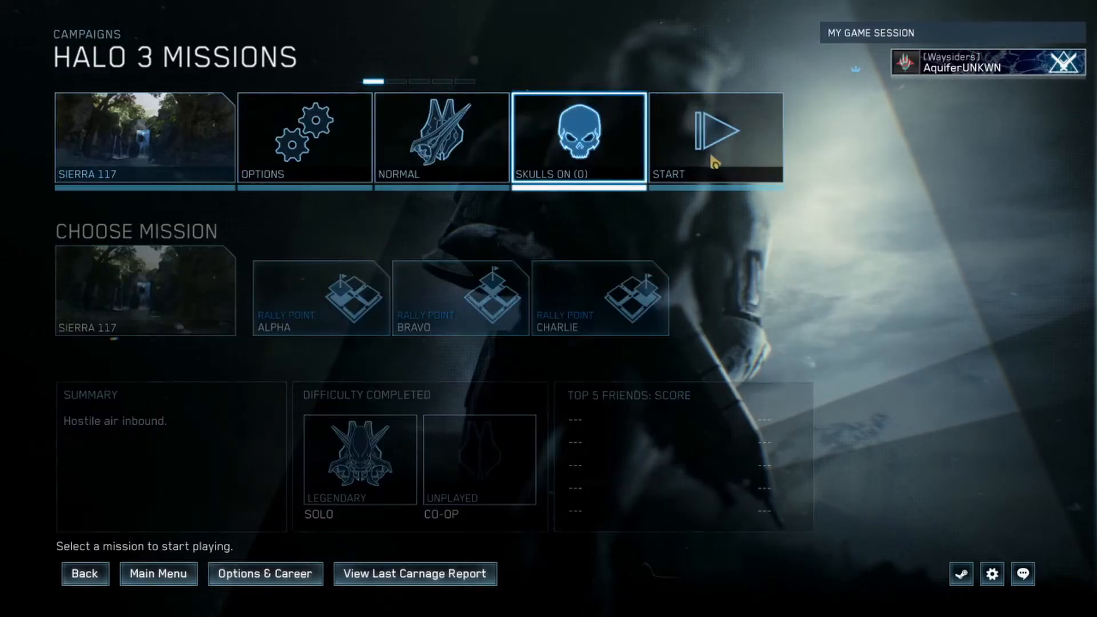
left_click(714, 137)
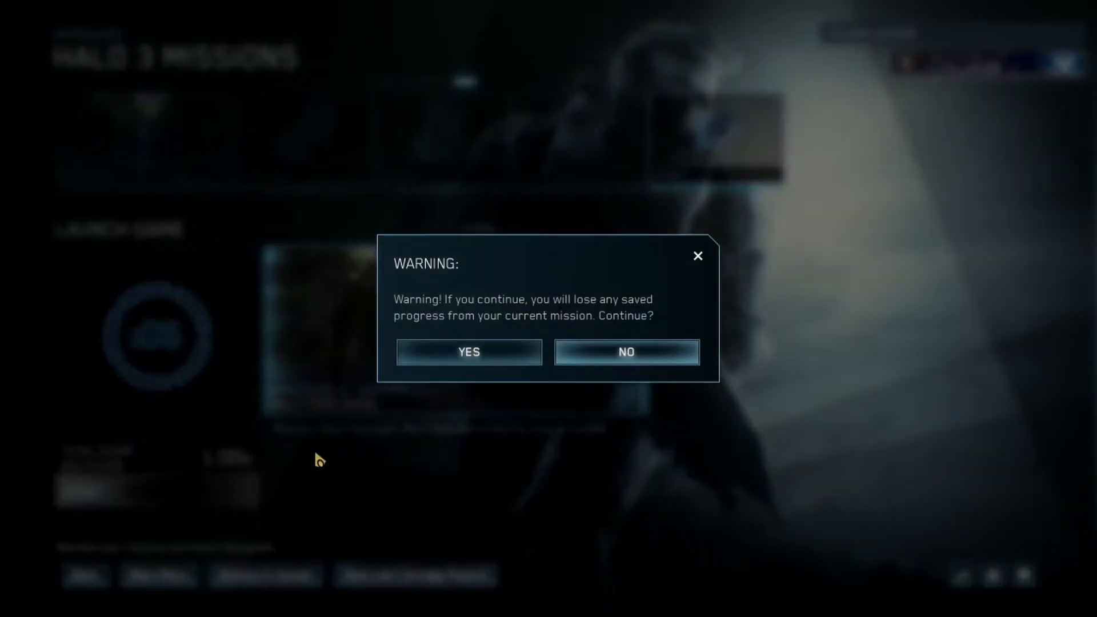
left_click(468, 351)
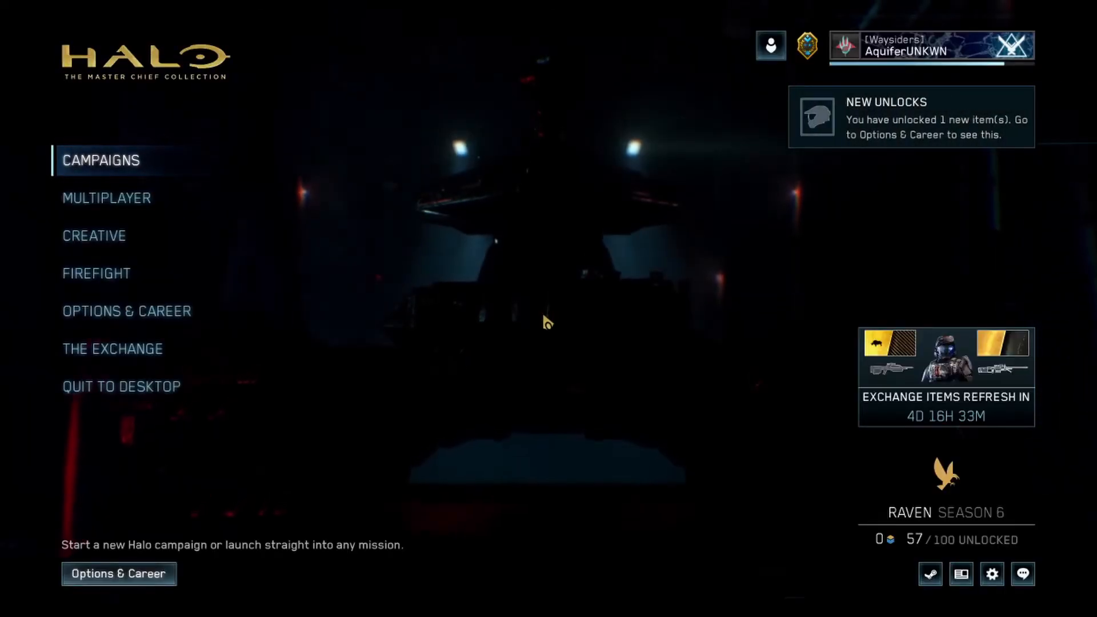
Step: Quit the game to desktop and confirm
left_click(121, 386)
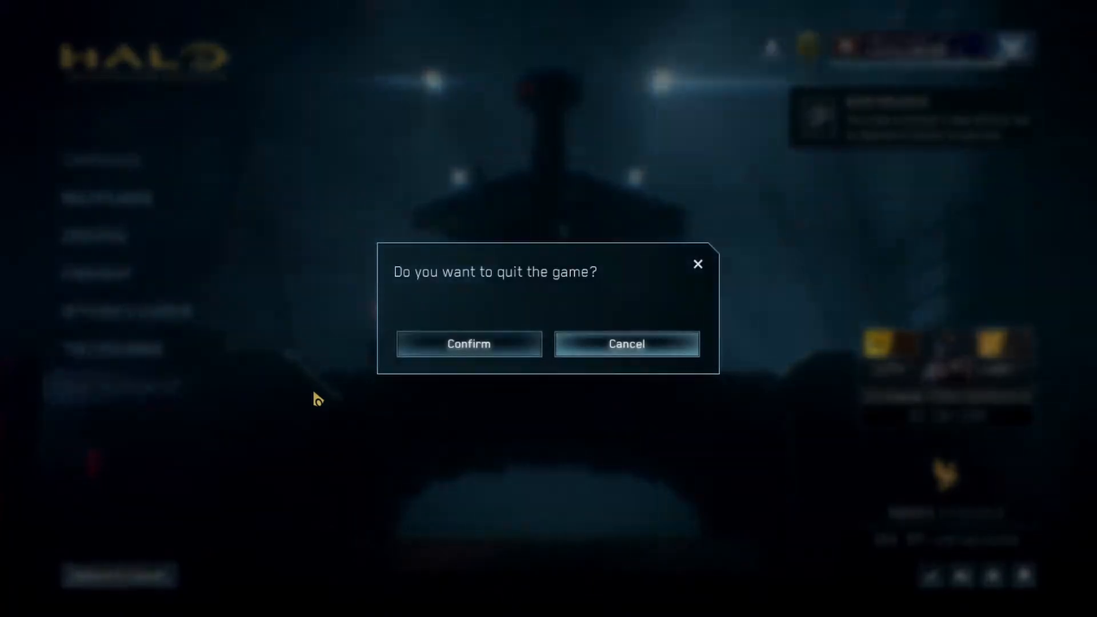
left_click(468, 344)
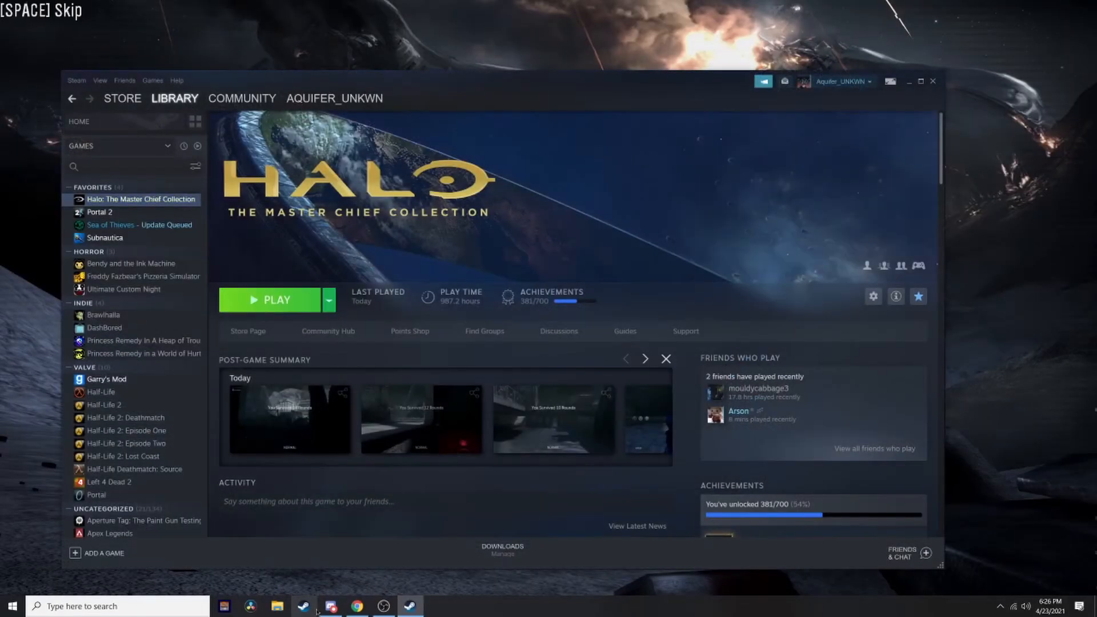
Step: Bring up the Steam library options for Halo: The Master Chief Collection to browse its local files
right_click(91, 187)
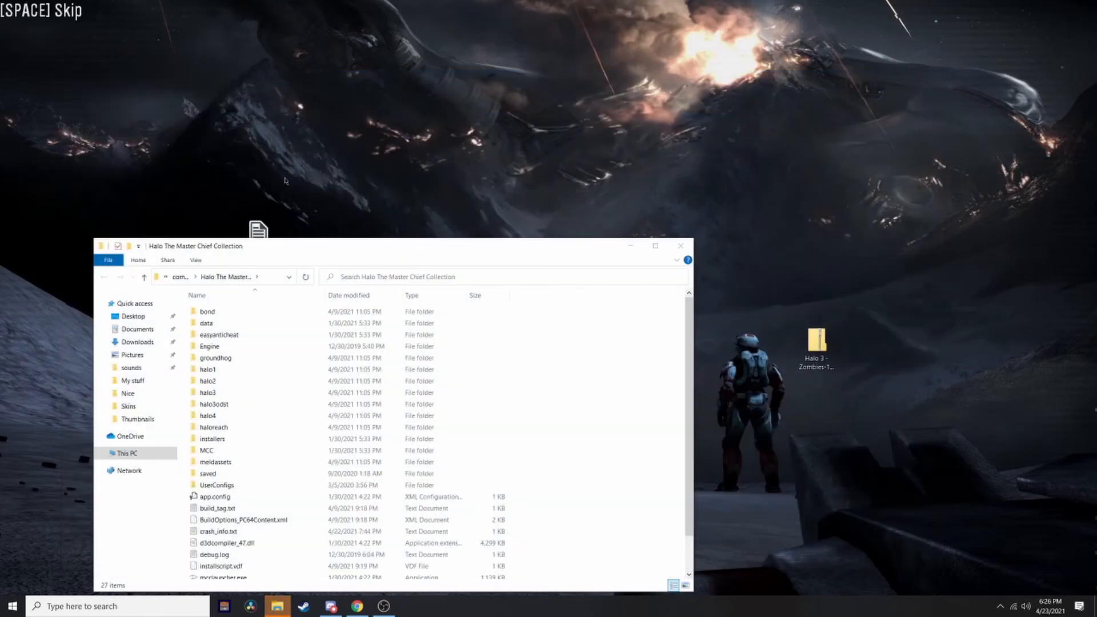
Step: Navigate into the game's halo3\maps folder
double_click(208, 392)
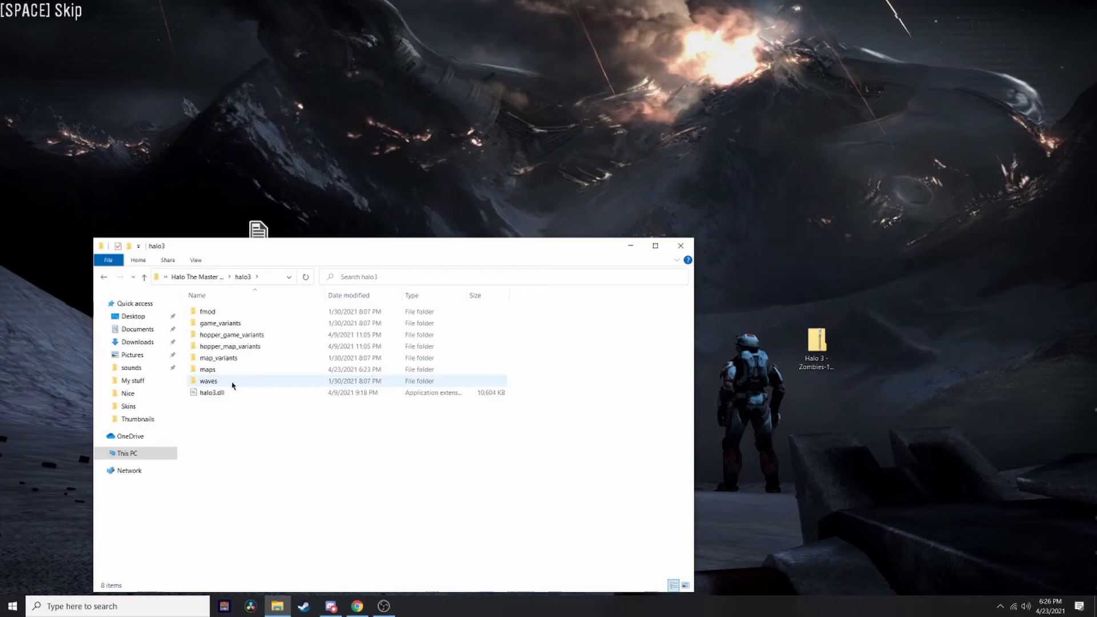
left_click(206, 369)
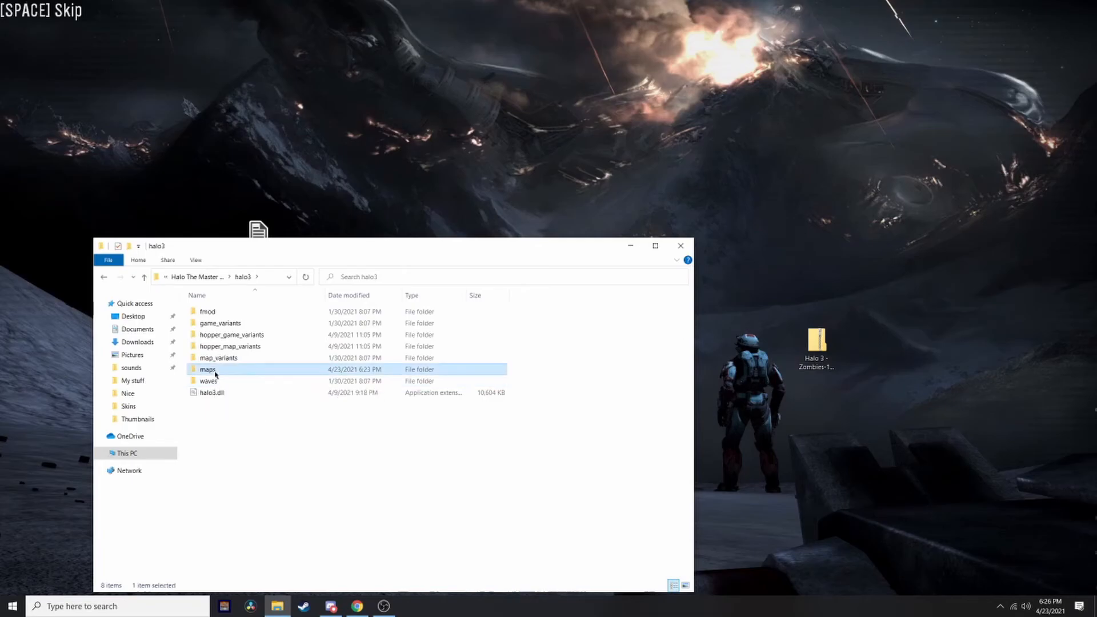
double_click(207, 369)
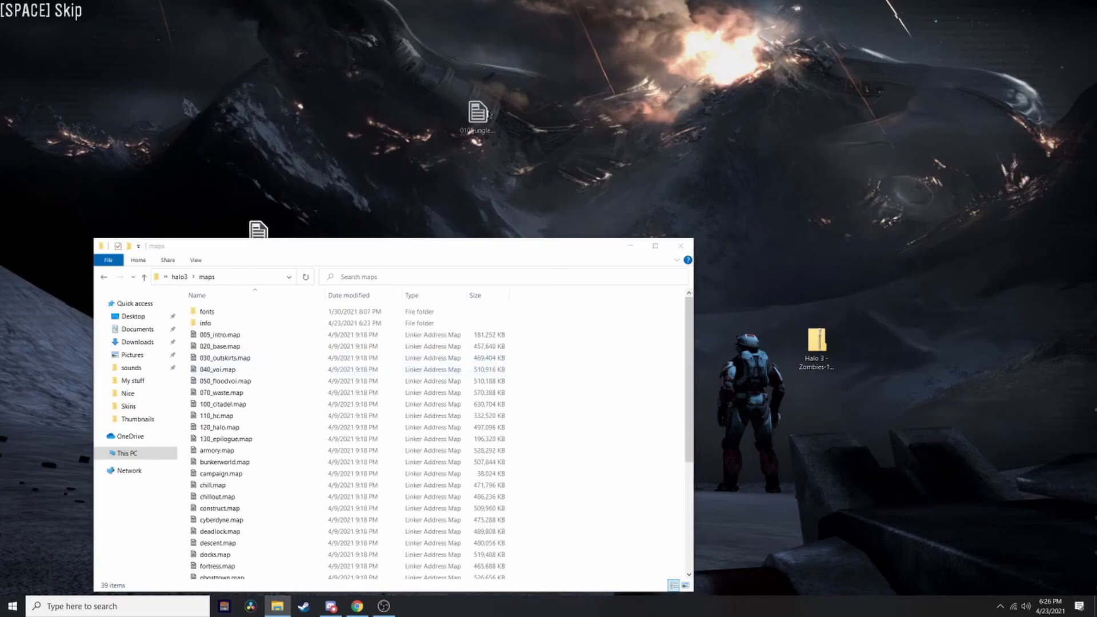
Step: Drop the original 010_jungle.map from the desktop back into the maps folder and close the window
left_click_drag(479, 116, 522, 144)
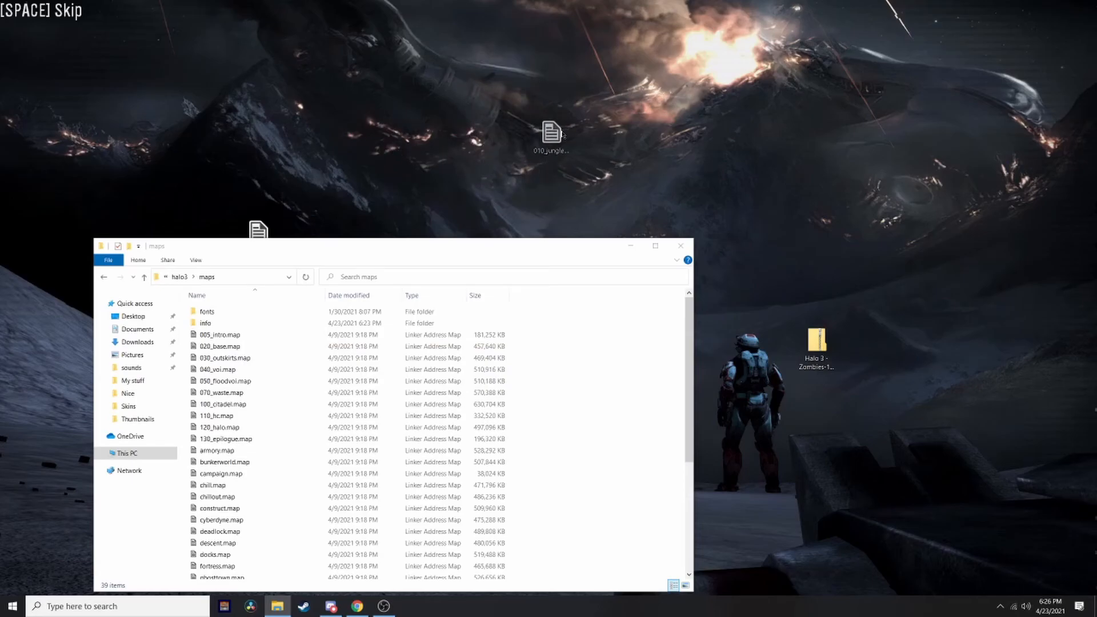
left_click_drag(552, 133, 288, 375)
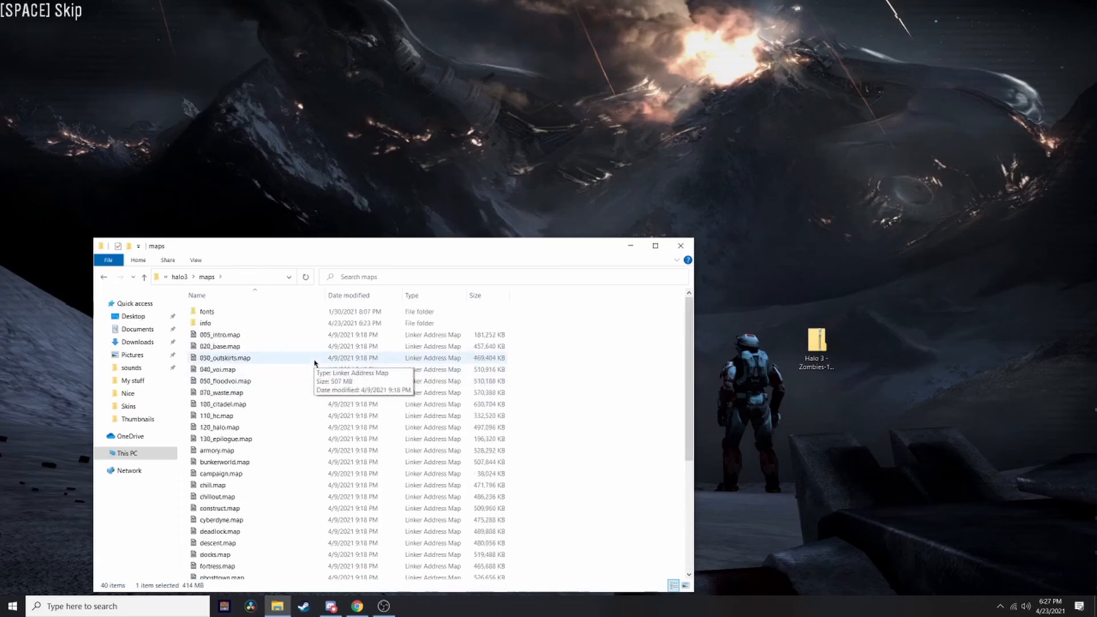
left_click(680, 245)
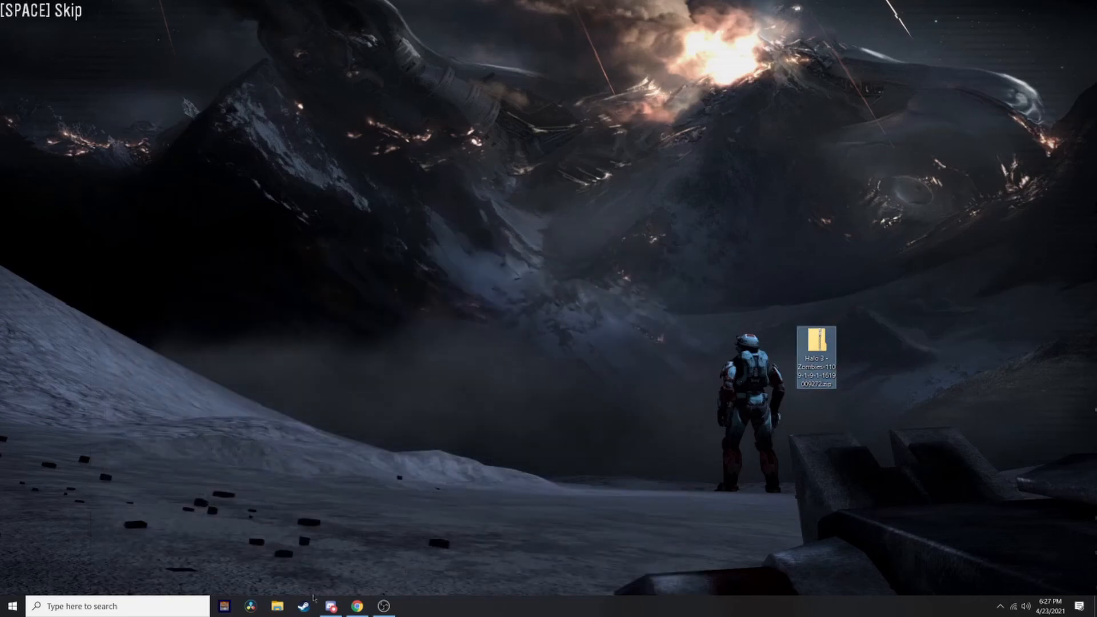